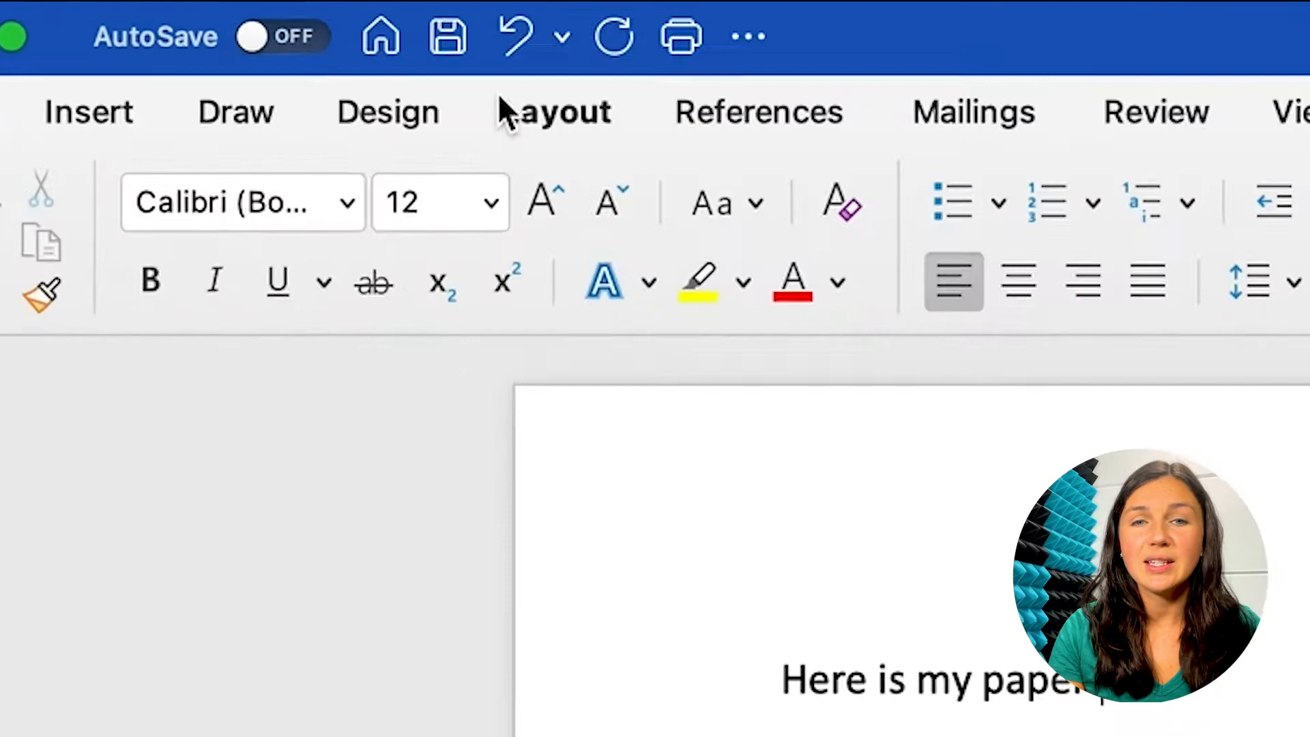
mouse_move(510, 52)
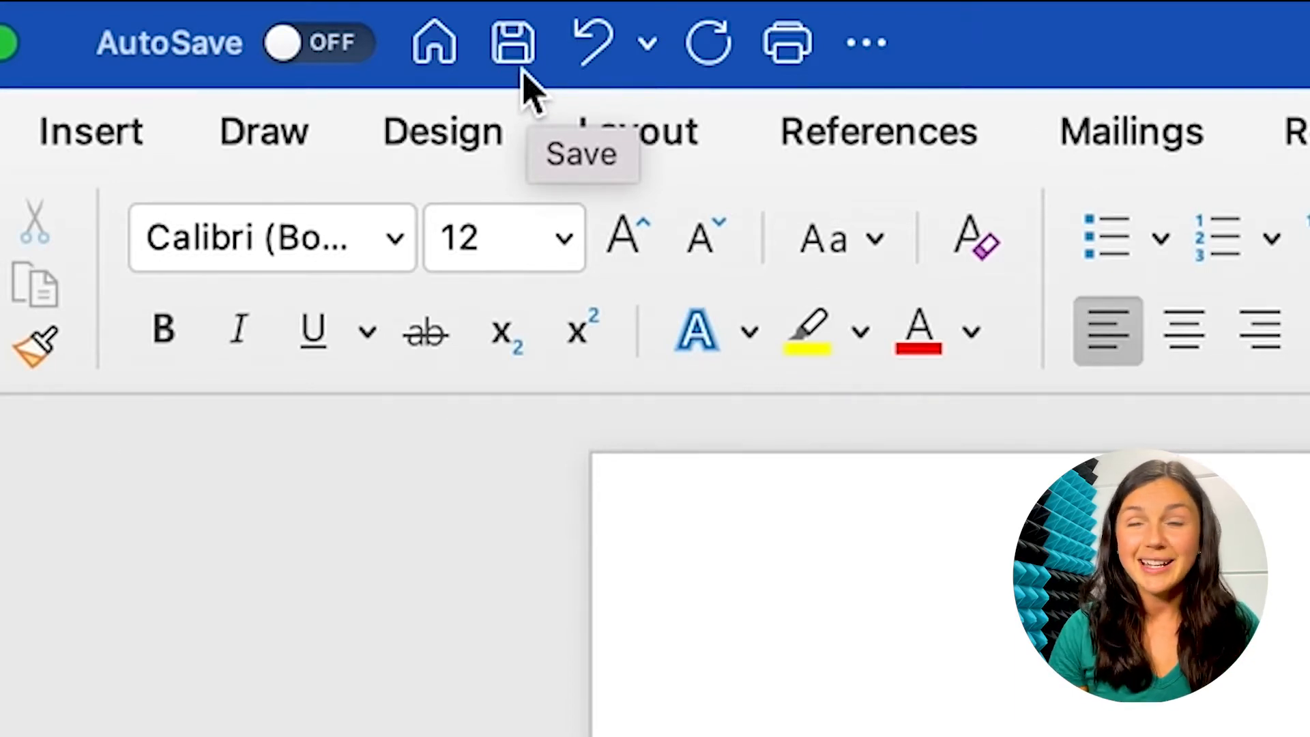
Start a save and name the document 'English 701 Research Report Turtles' for OneDrive.
left_click(511, 42)
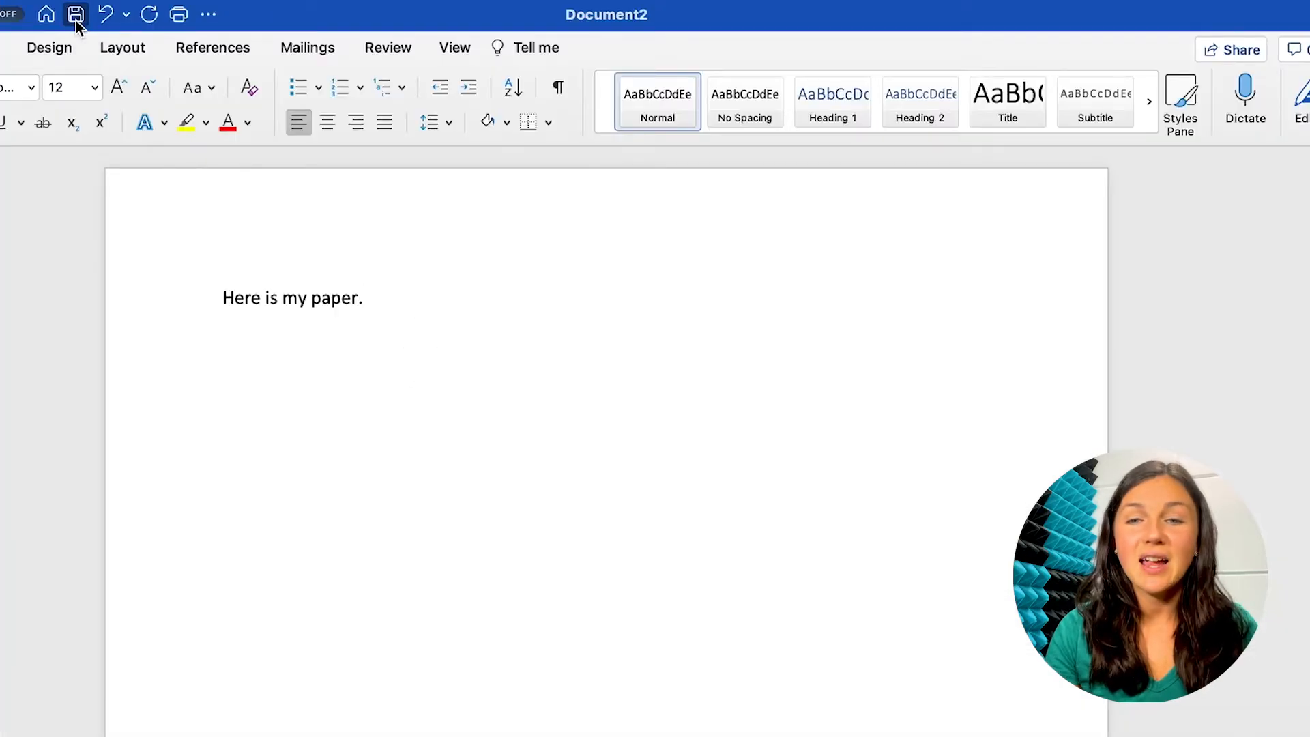
left_click(73, 13)
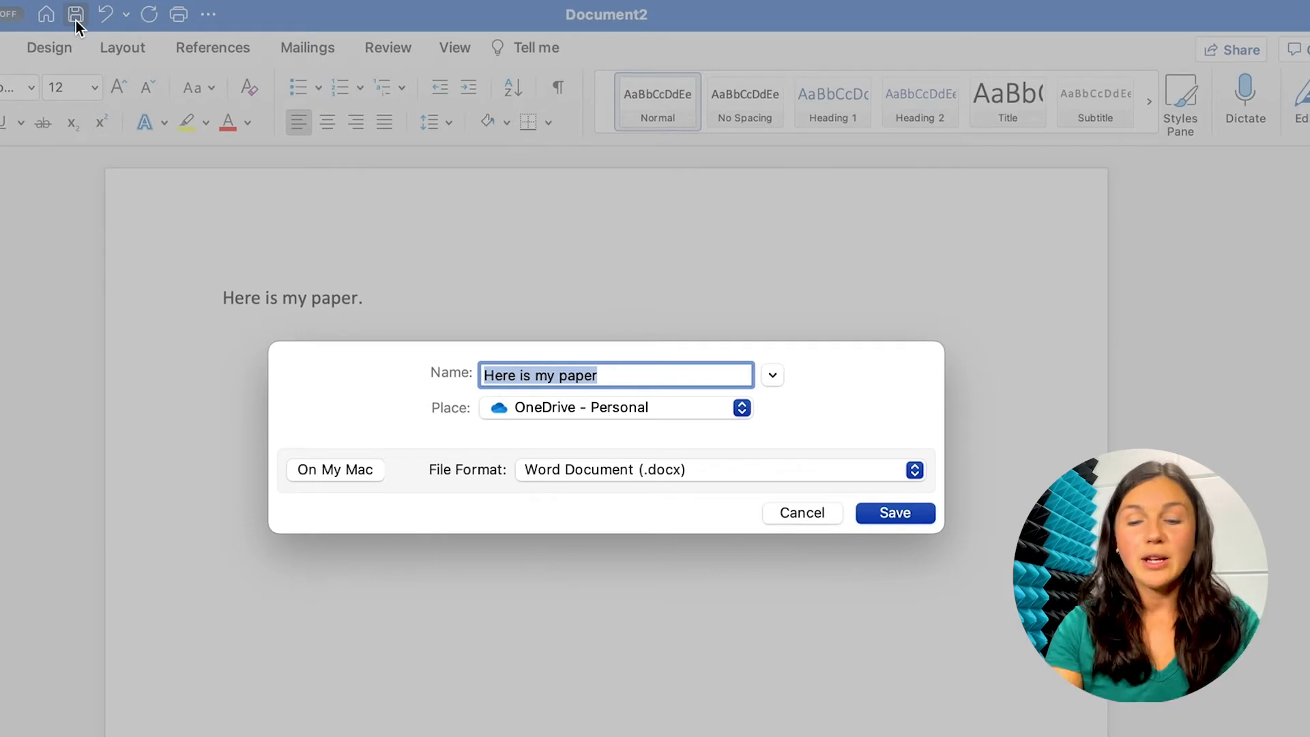
type("English 7")
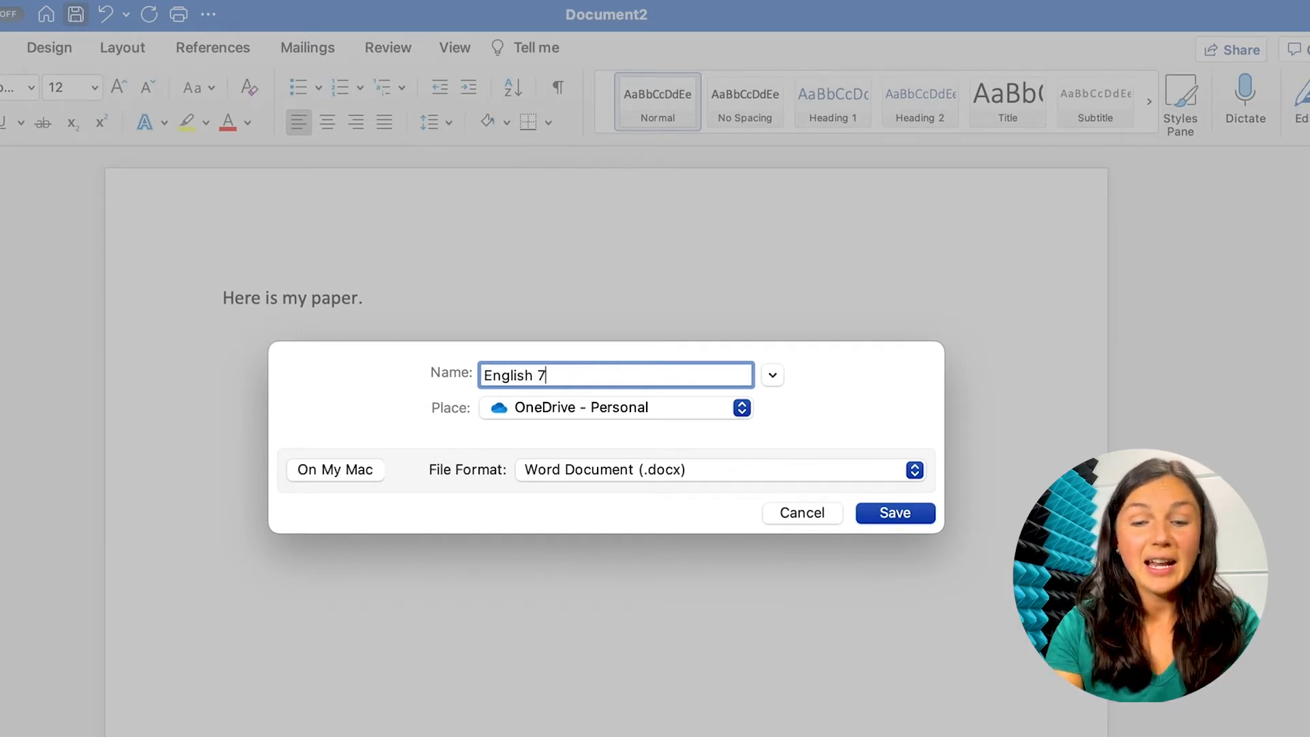
type("01")
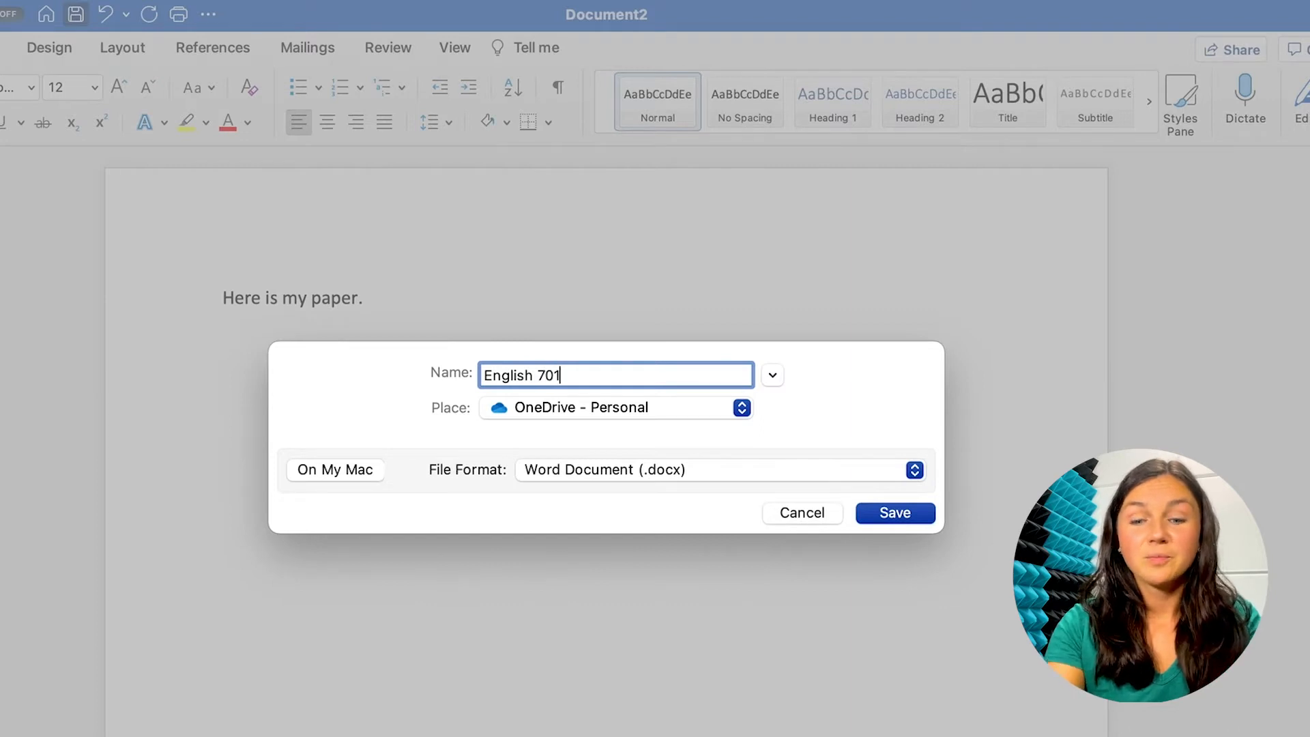
type("Research Report Tut")
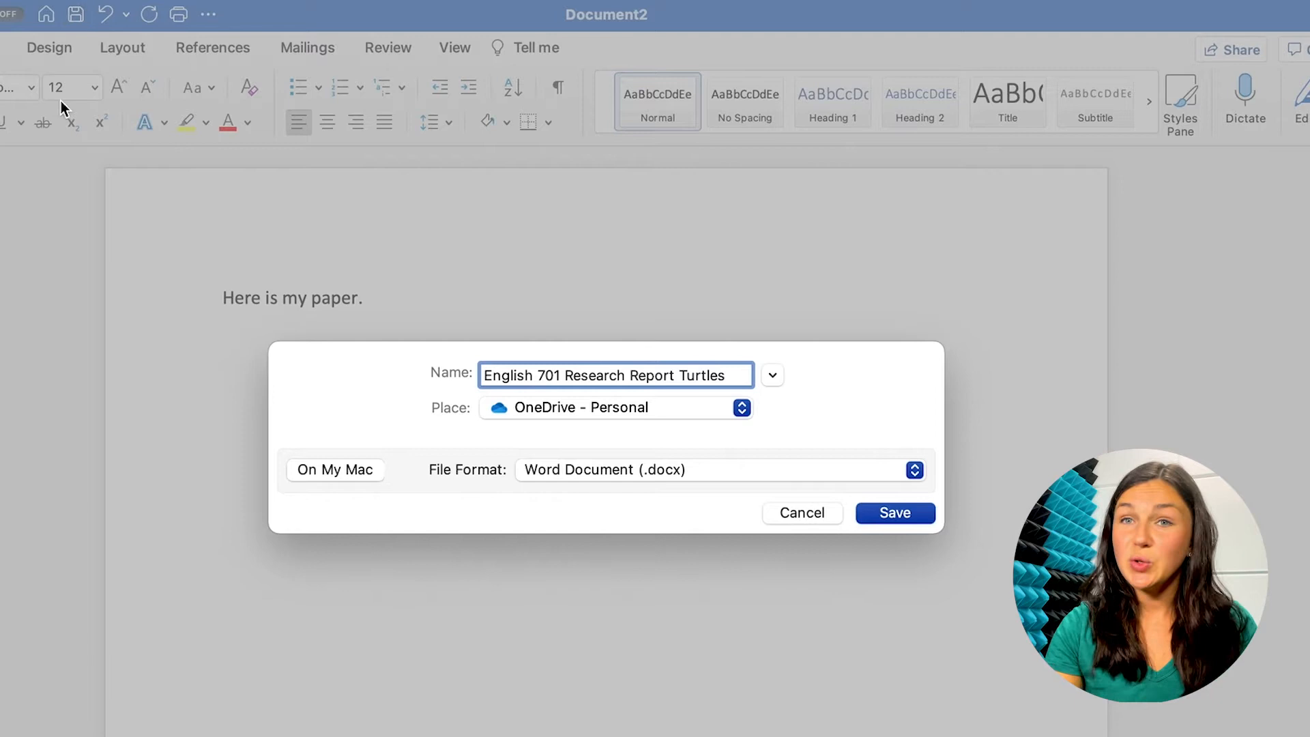
mouse_move(541, 412)
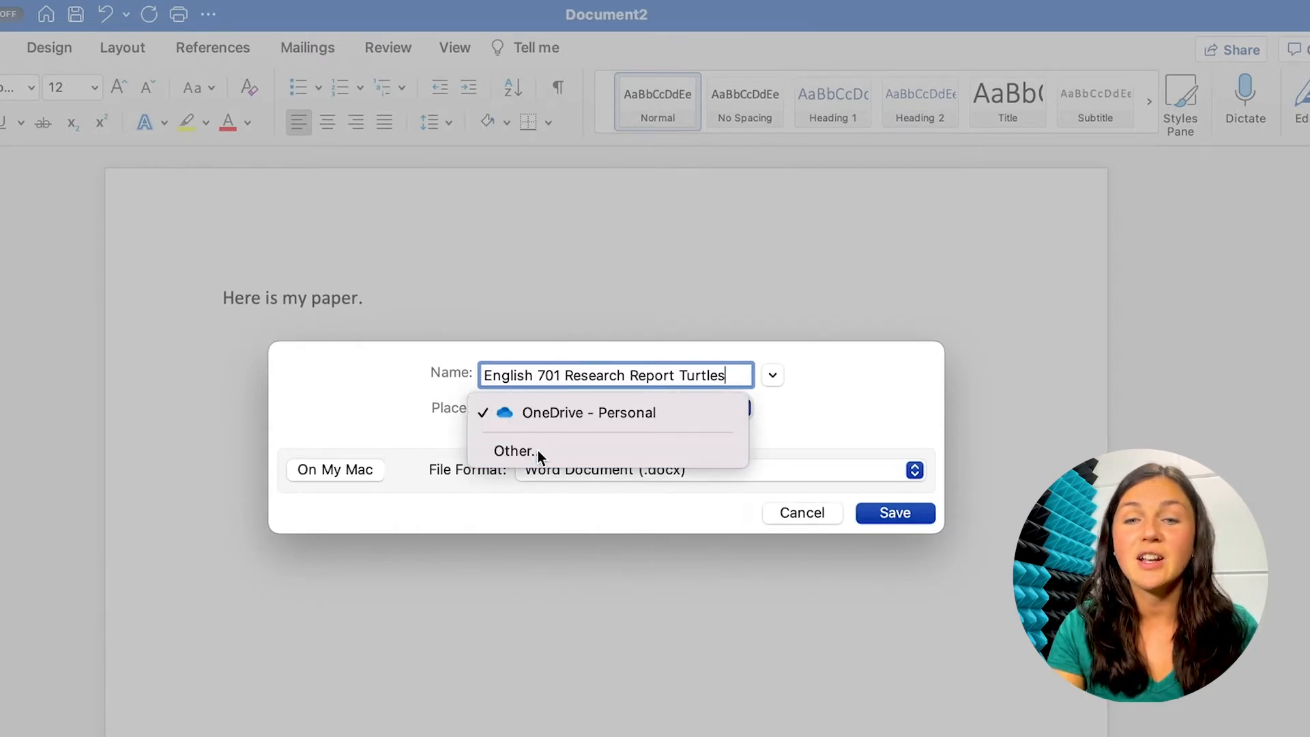
Choose Other… from Place to reach the expanded Save As dialog targeting Documents.
left_click(771, 375)
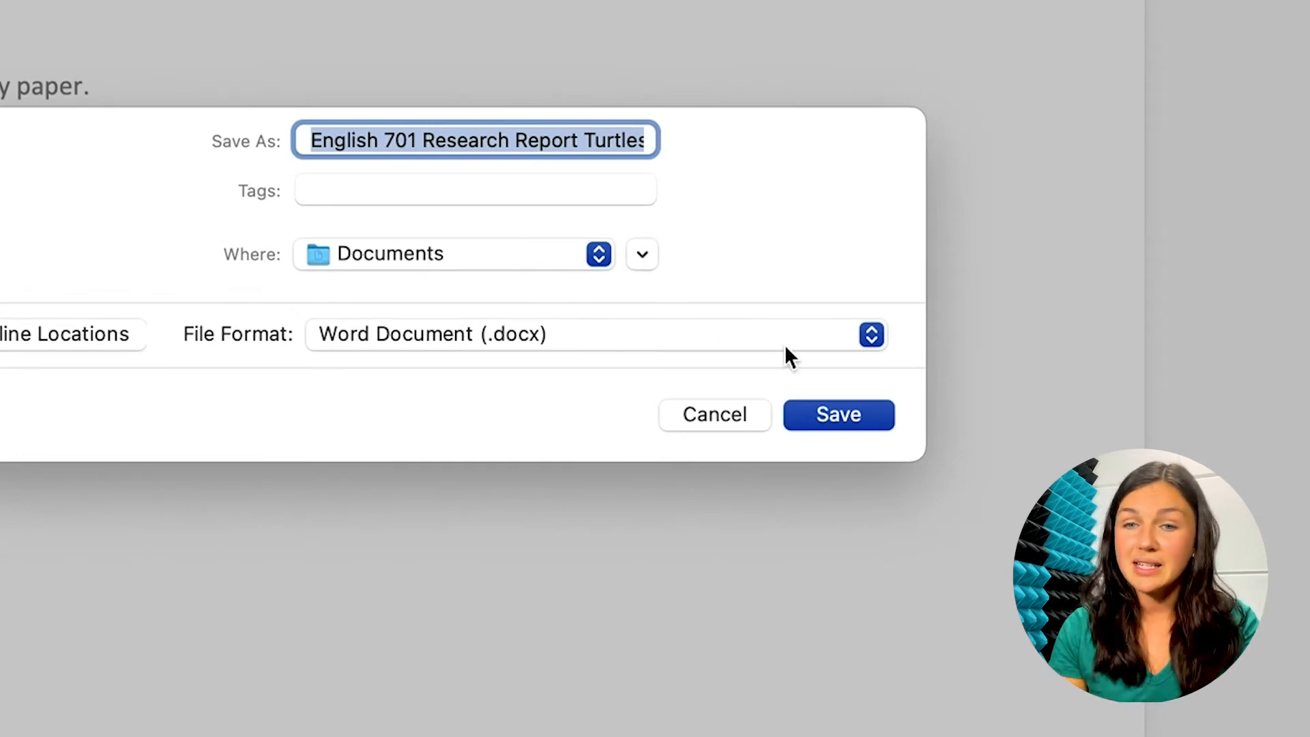
left_click(838, 415)
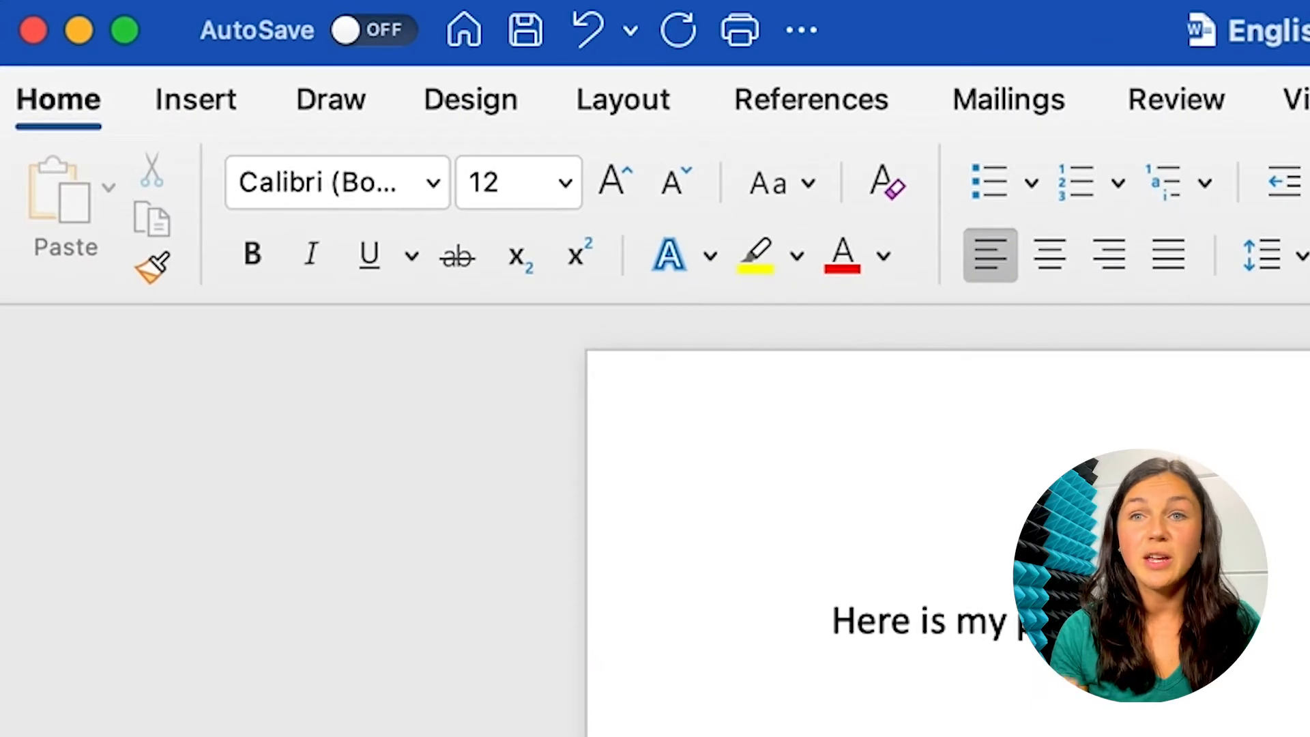
mouse_move(265, 57)
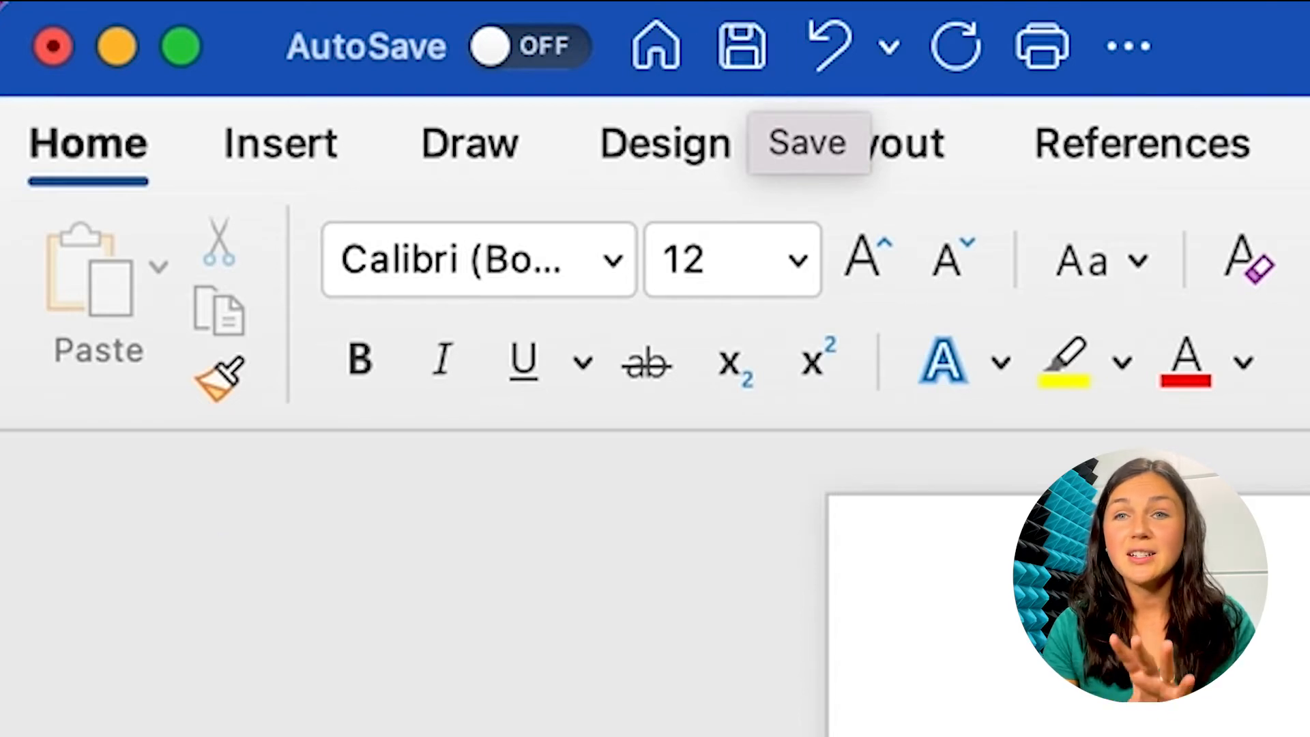
mouse_move(565, 88)
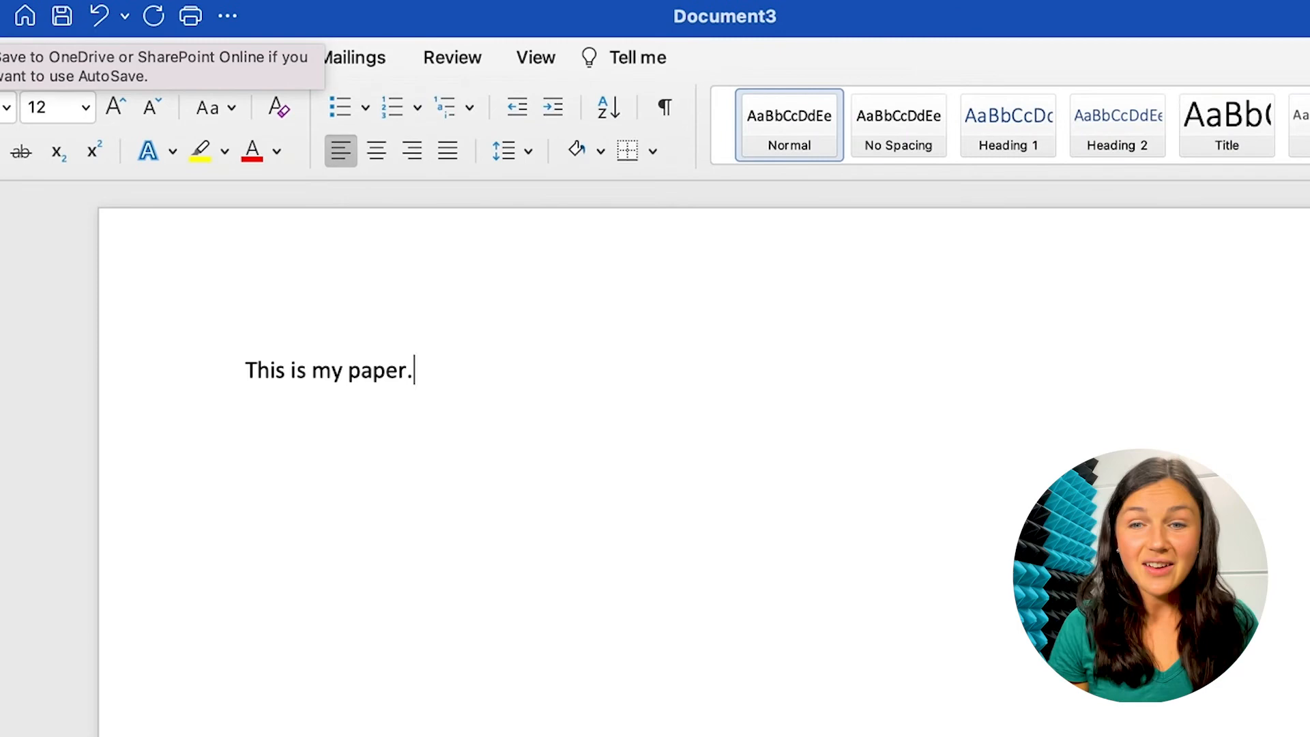
Turn AutoSave on and save as 'English 101 Research Report Turtles' to OneDrive - Personal.
left_click(64, 16)
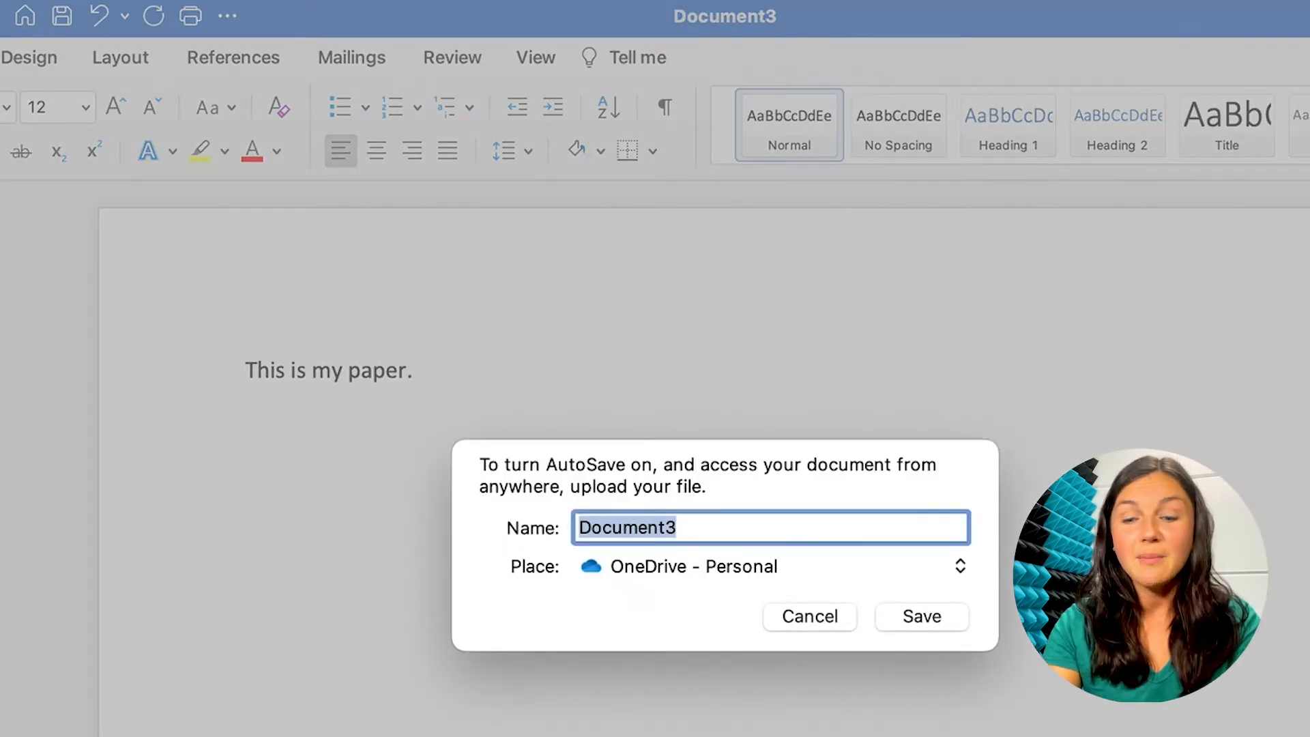
type("English 101 Research")
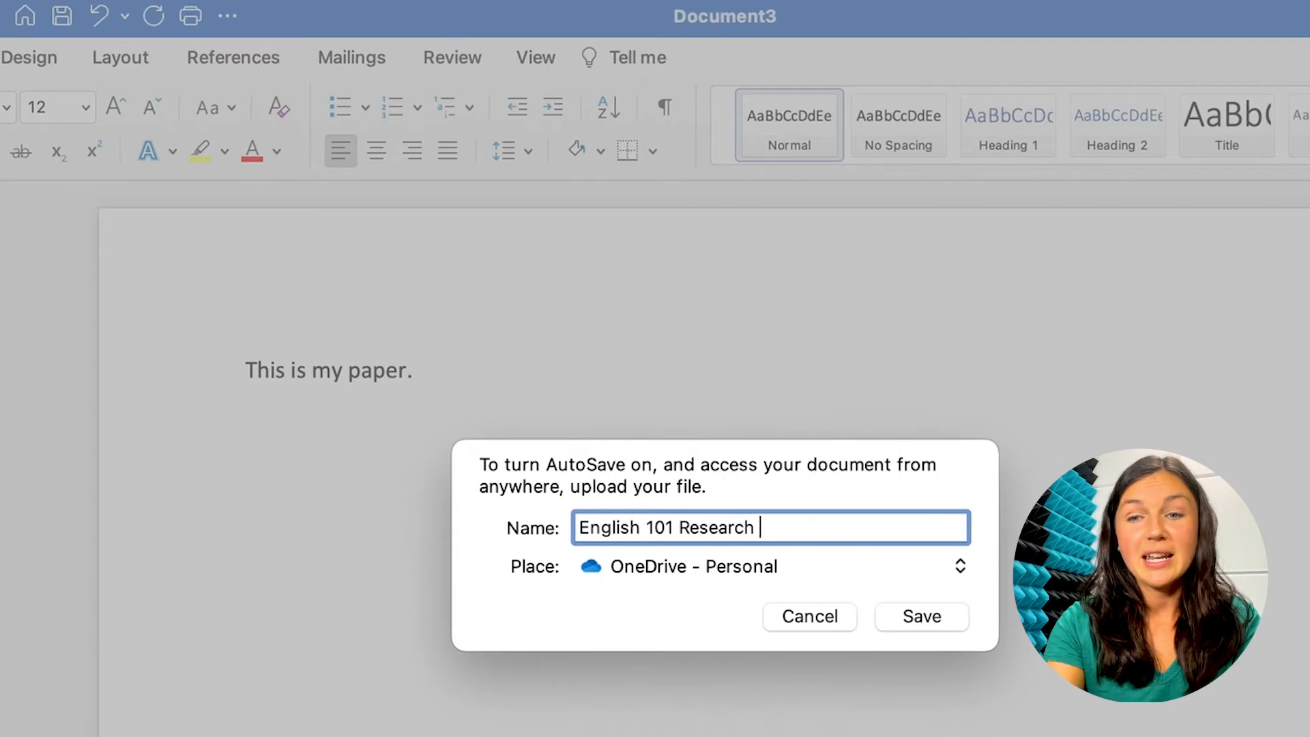
type("Report T")
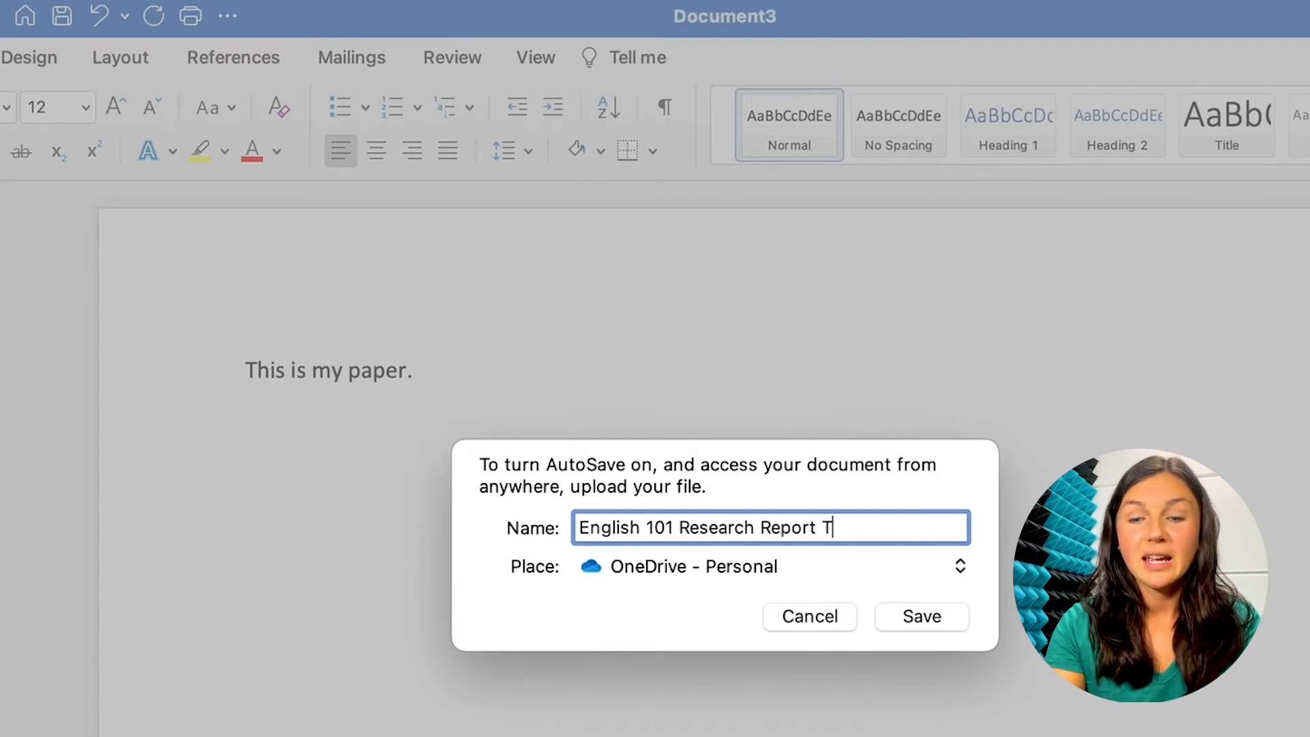
type("urtles")
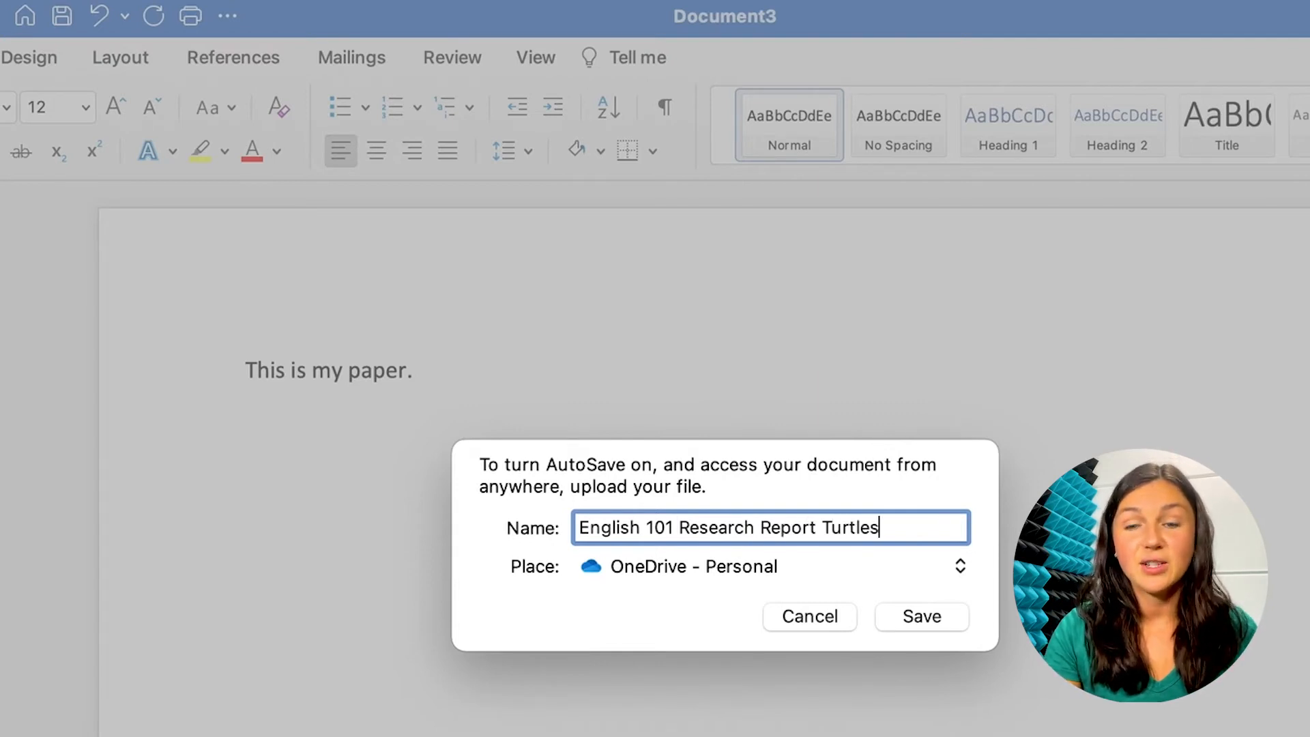
mouse_move(863, 612)
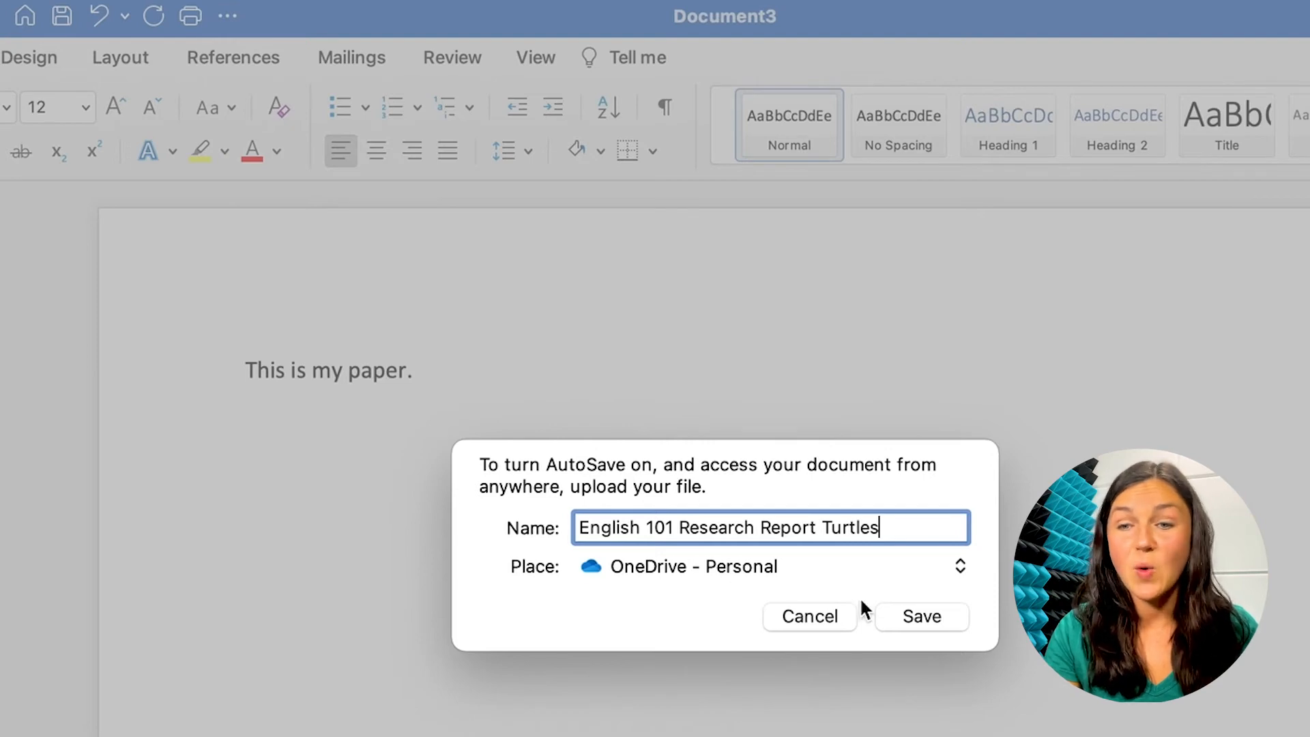
left_click(923, 616)
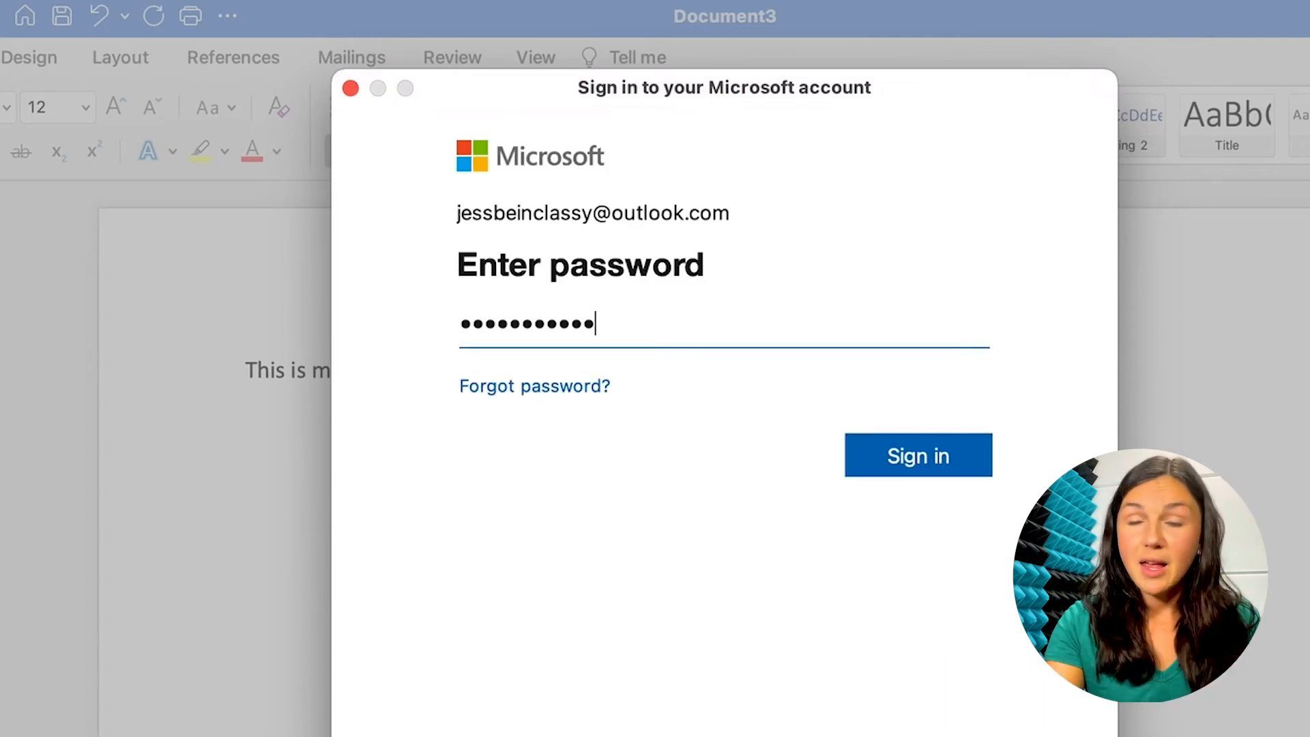
Sign in to the Microsoft account so the document is stored on OneDrive.
left_click(918, 456)
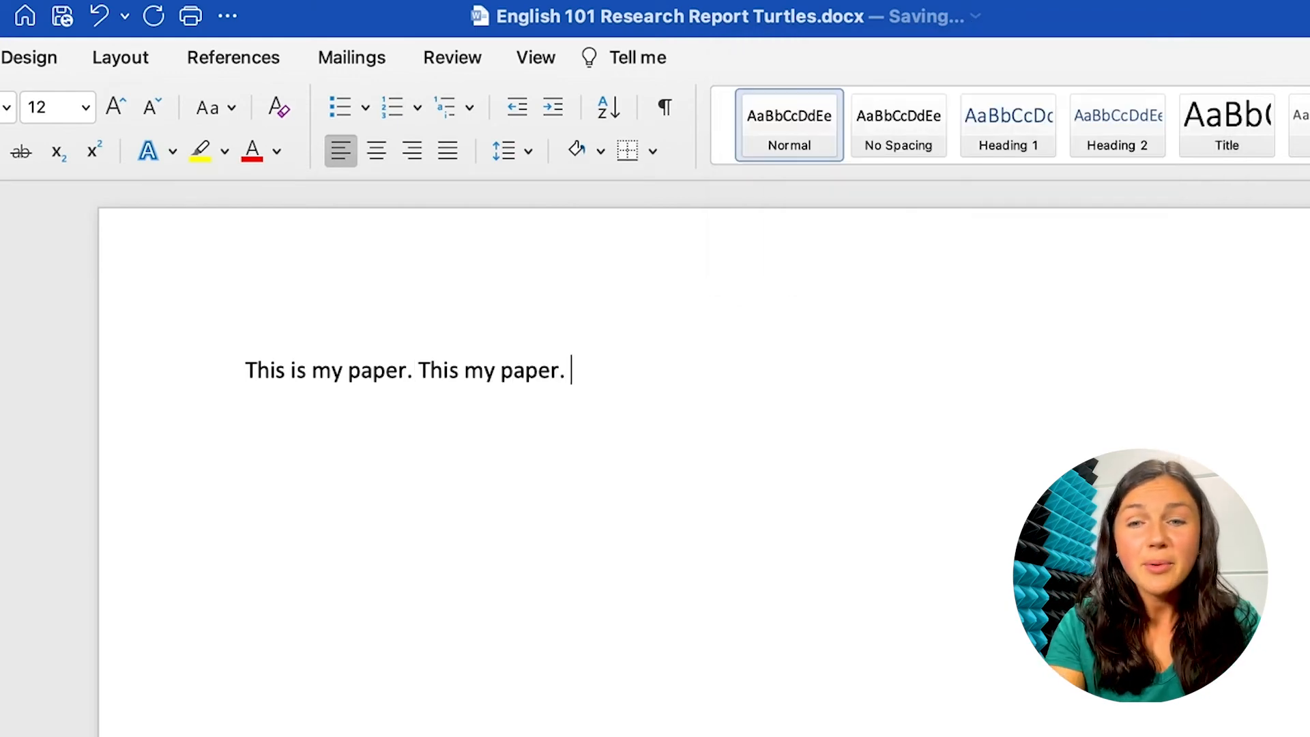
Add another 'This my paper.' sentence while the title bar shows Saving….
type("This my paper.")
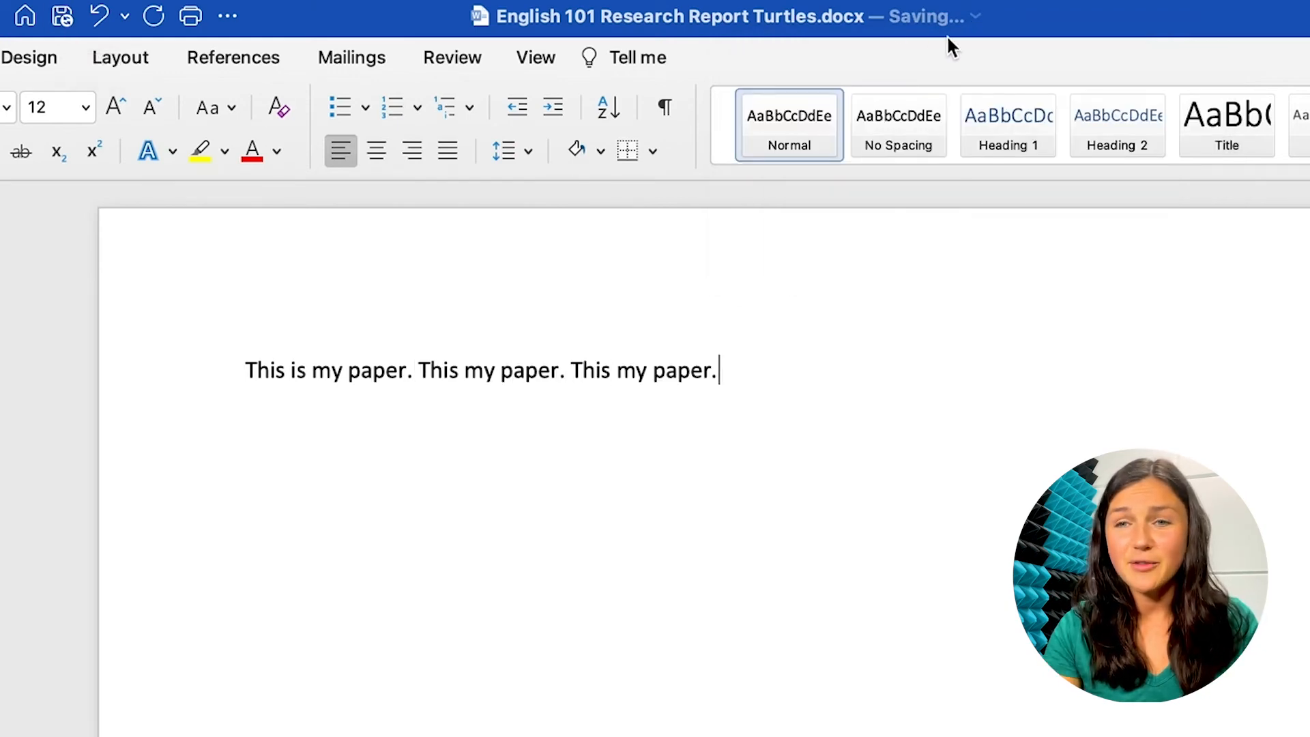